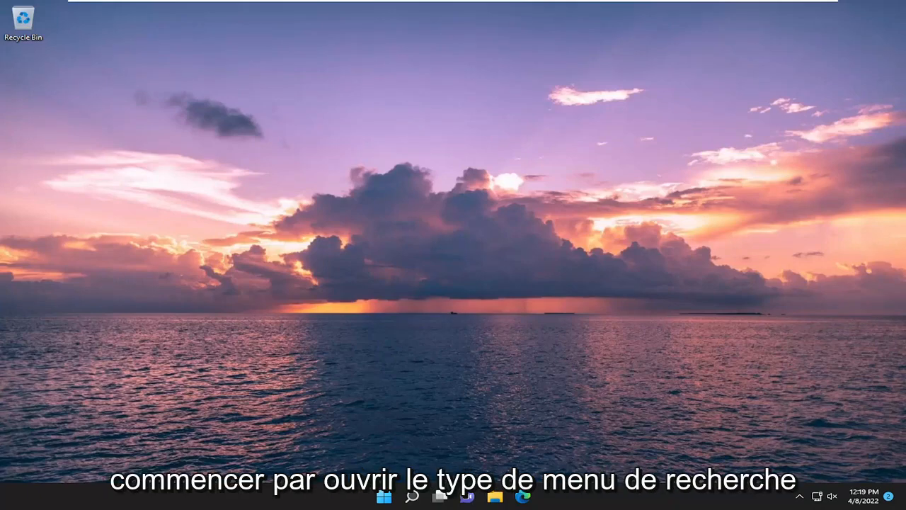
- Search for cmd, launch Command Prompt as administrator, and approve the UAC prompt
click(412, 496)
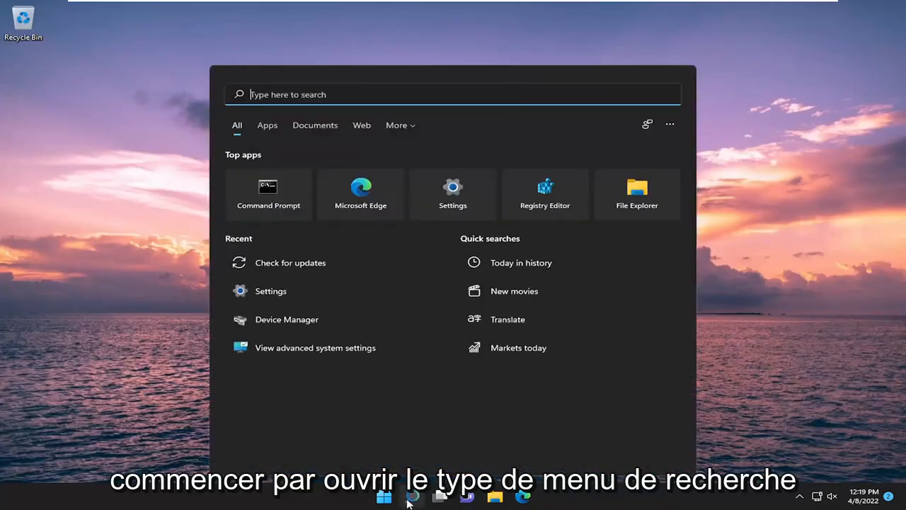
text(cmd)
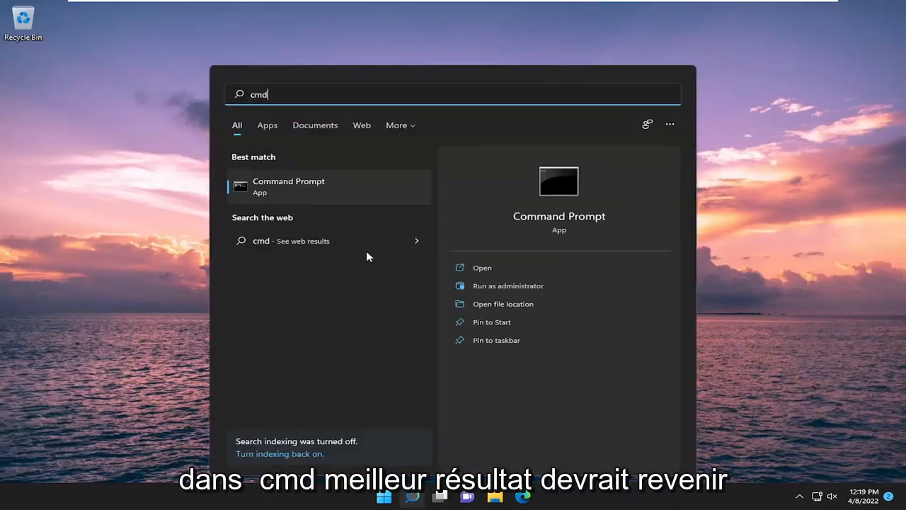
mouse_move(296, 189)
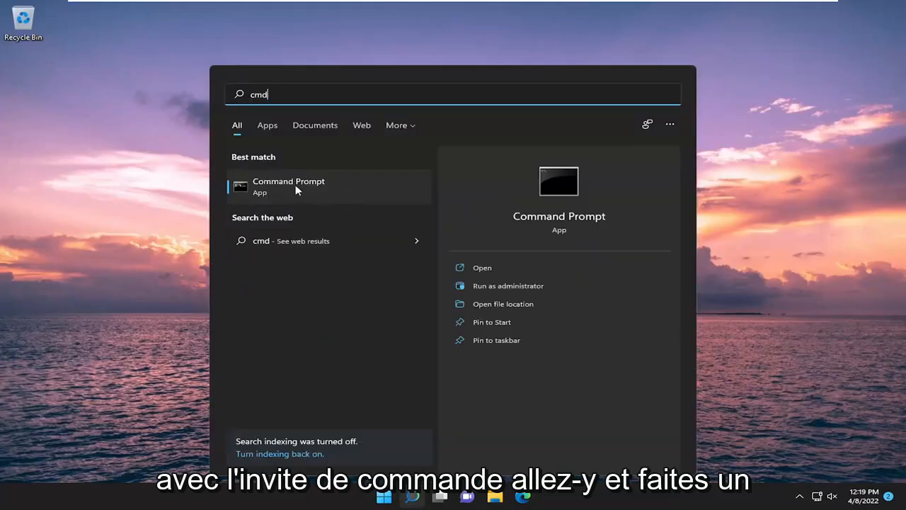
click(507, 286)
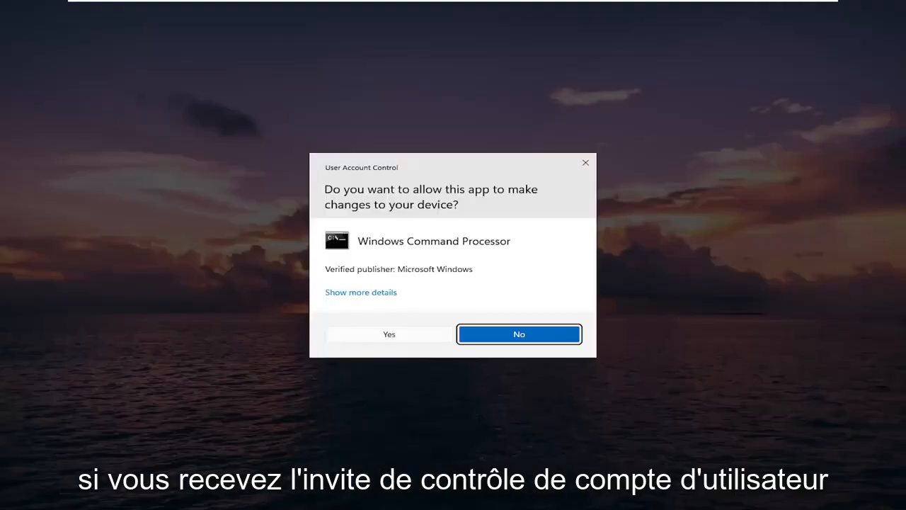
click(388, 335)
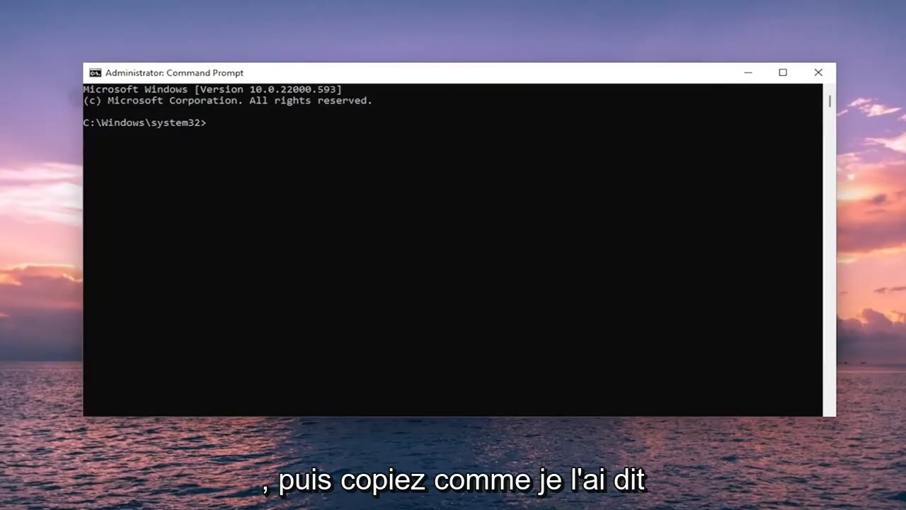
mouse_move(488, 77)
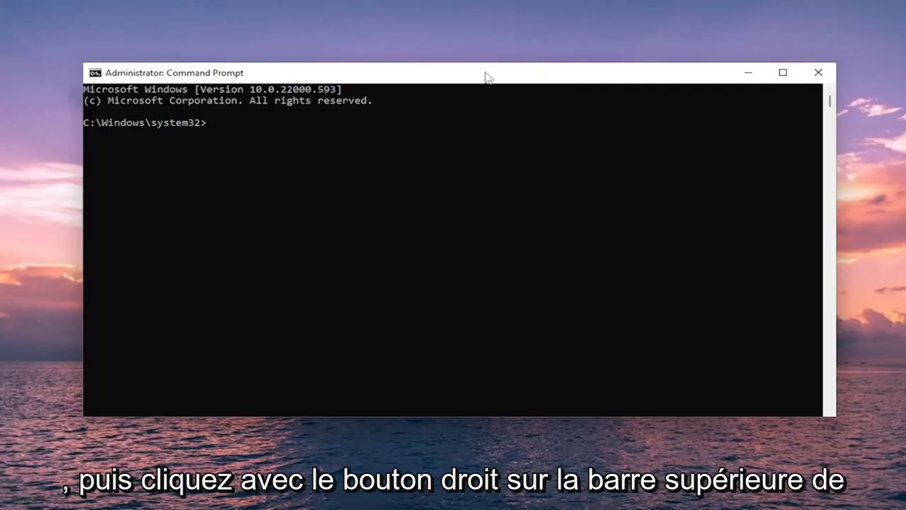
- Paste and run cd %windir%\system32\config to enter the config folder
right_click(484, 74)
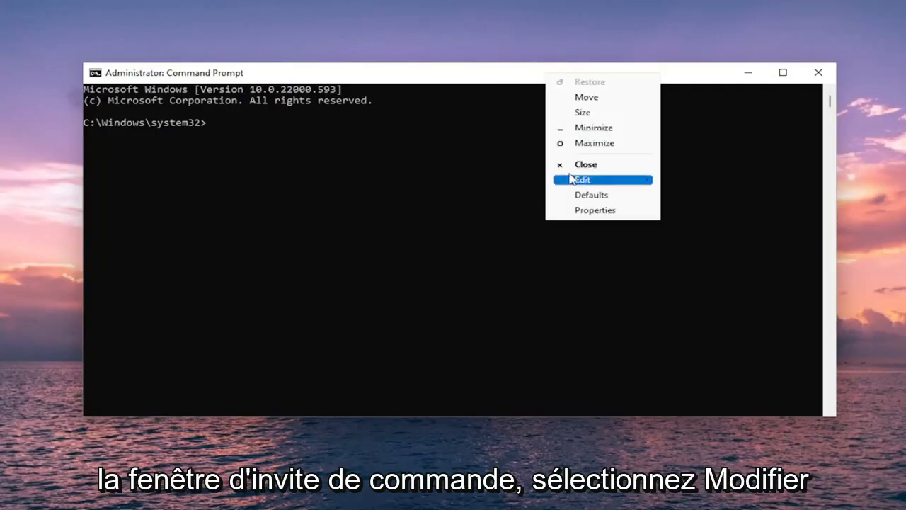
click(581, 179)
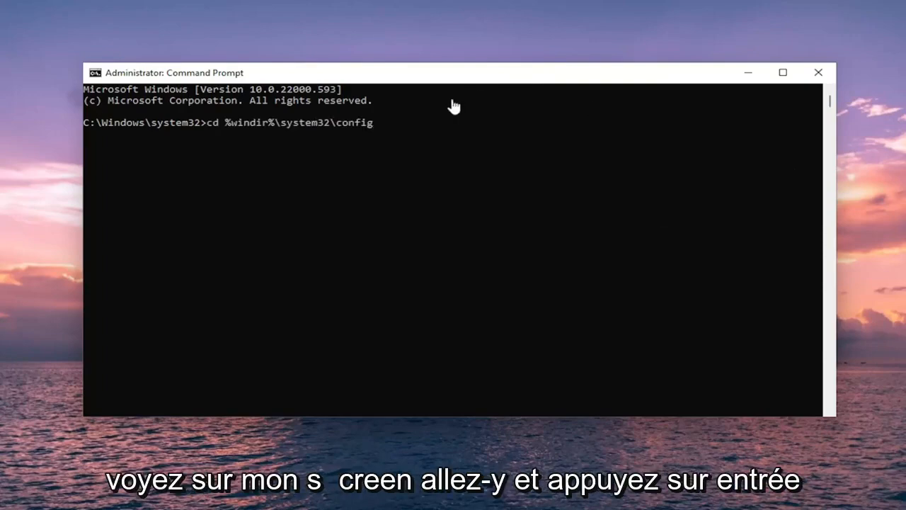
key(Return)
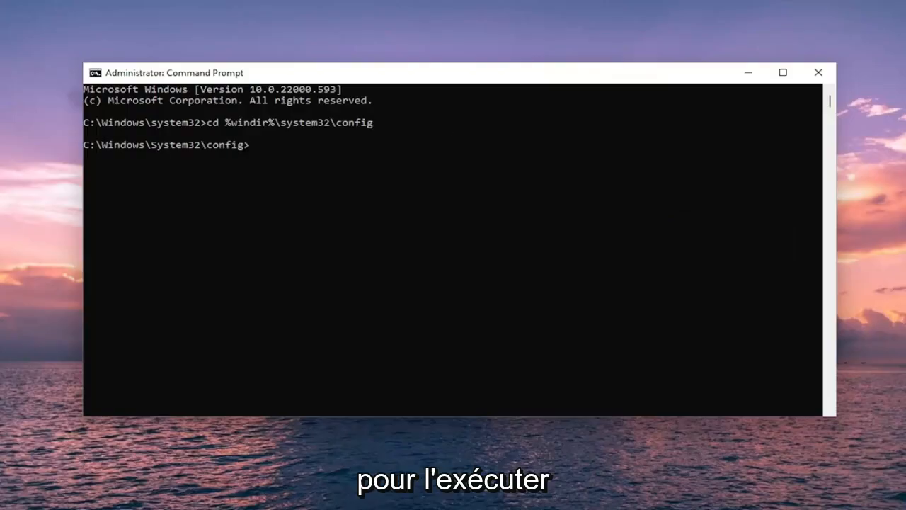
mouse_move(482, 86)
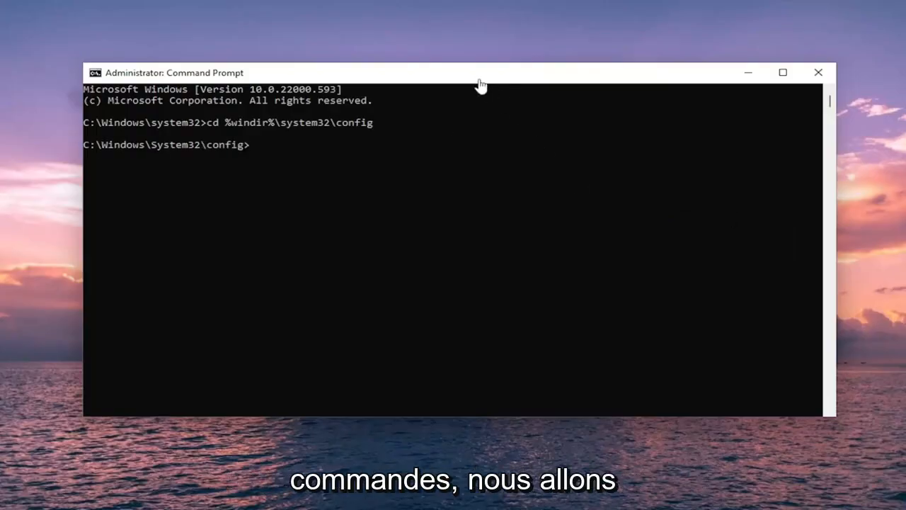
mouse_move(453, 93)
text(ren system system.001)
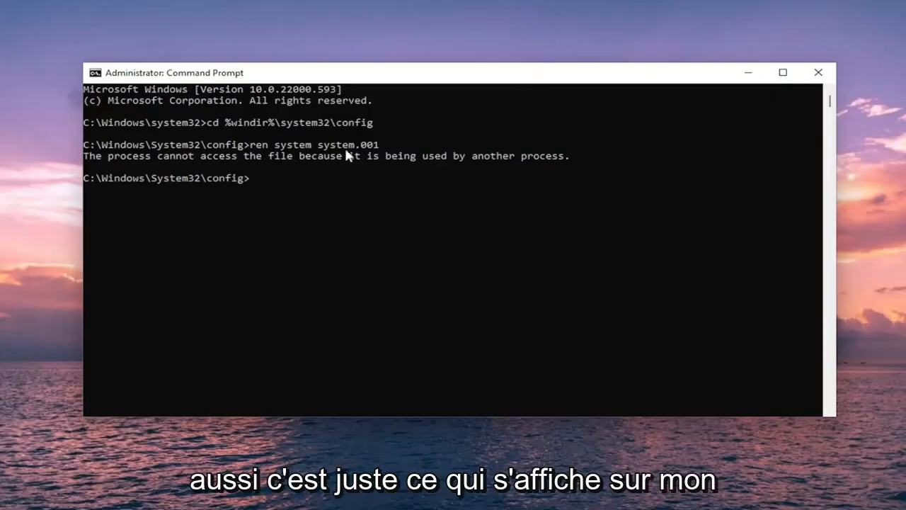
mouse_move(291, 177)
text(ren software software.001)
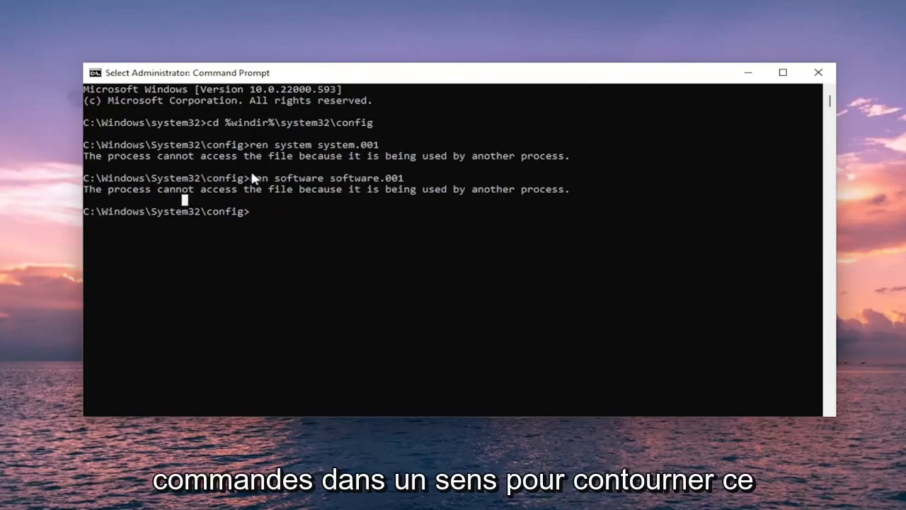
mouse_move(308, 197)
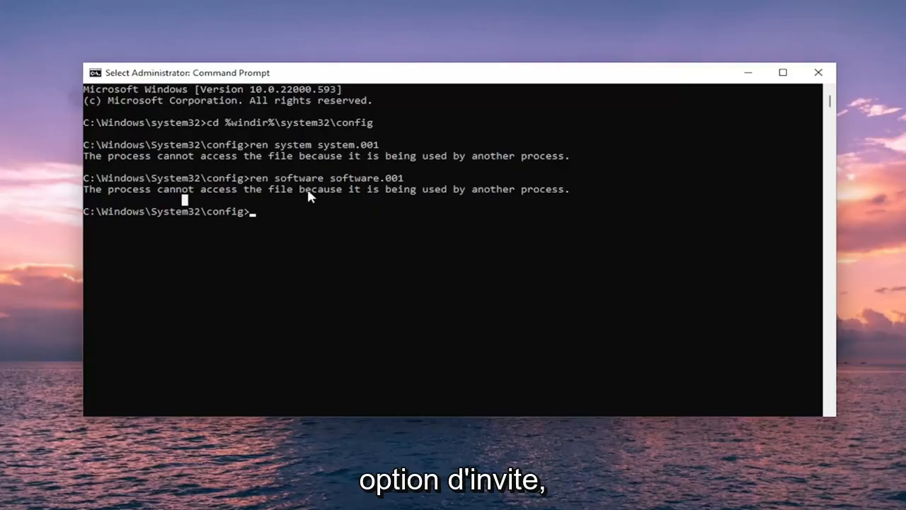
mouse_move(272, 119)
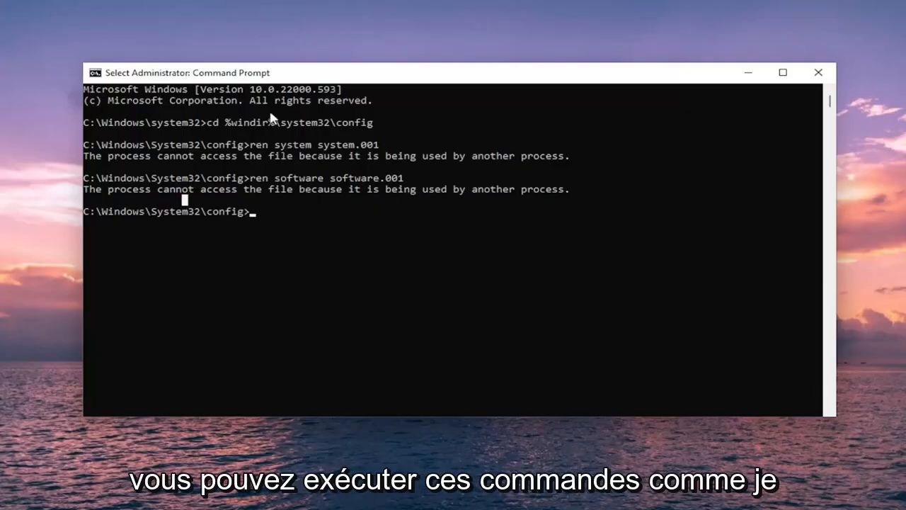
mouse_move(284, 179)
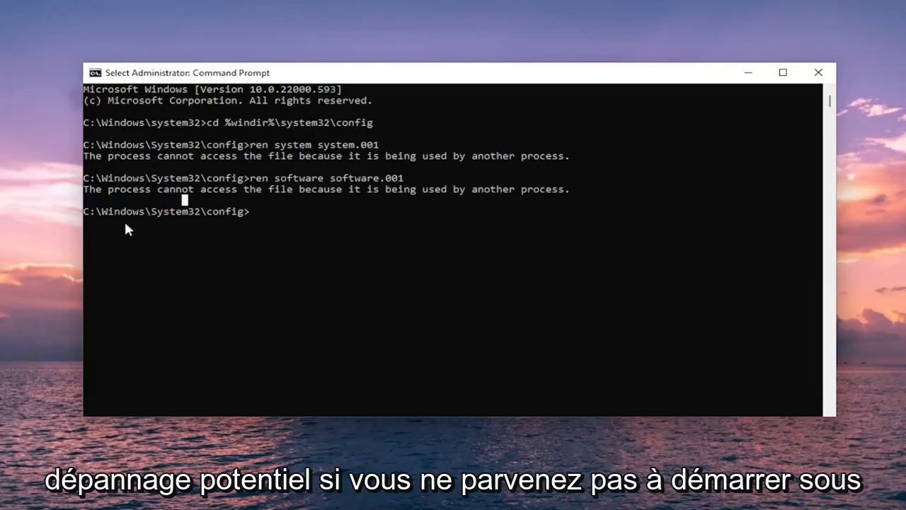
mouse_move(324, 144)
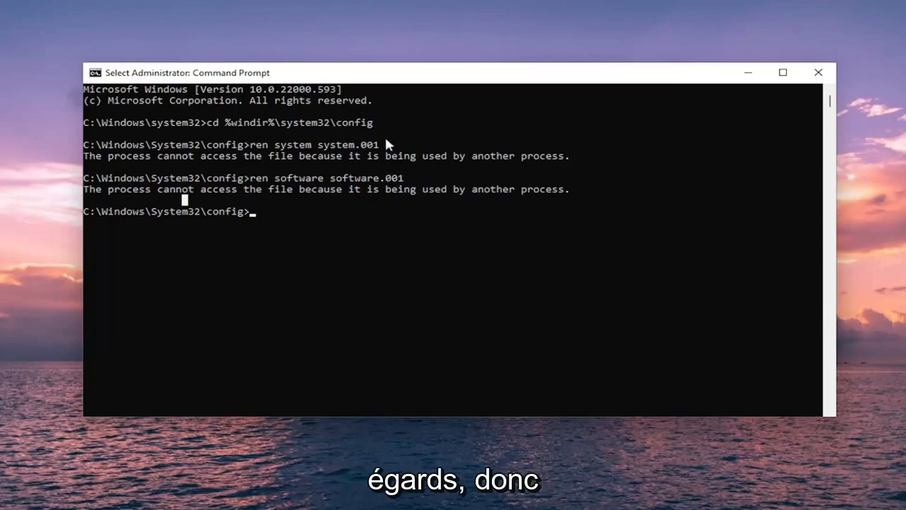
mouse_move(288, 376)
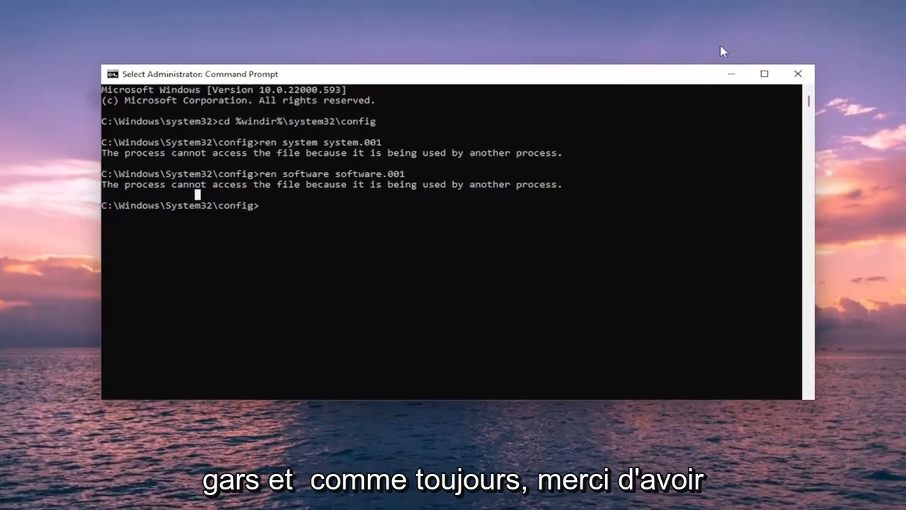
- Close the Command Prompt window, returning to the desktop
click(799, 74)
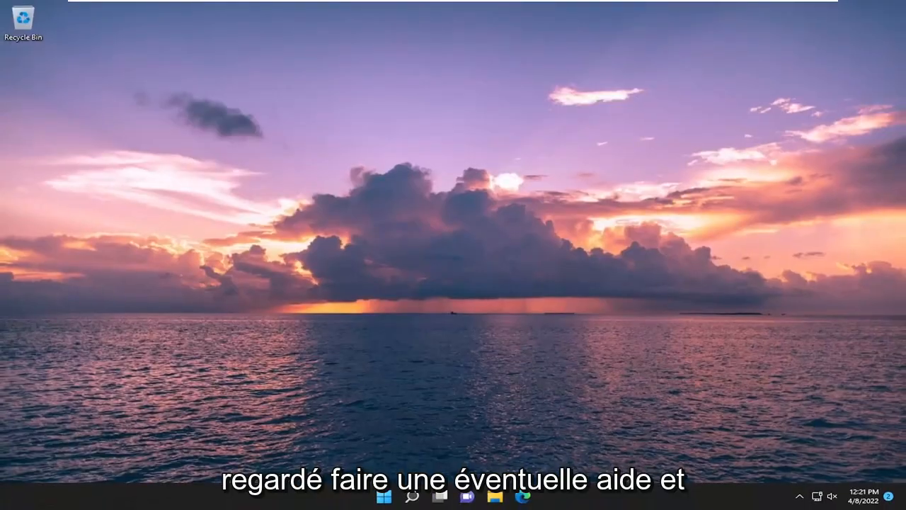